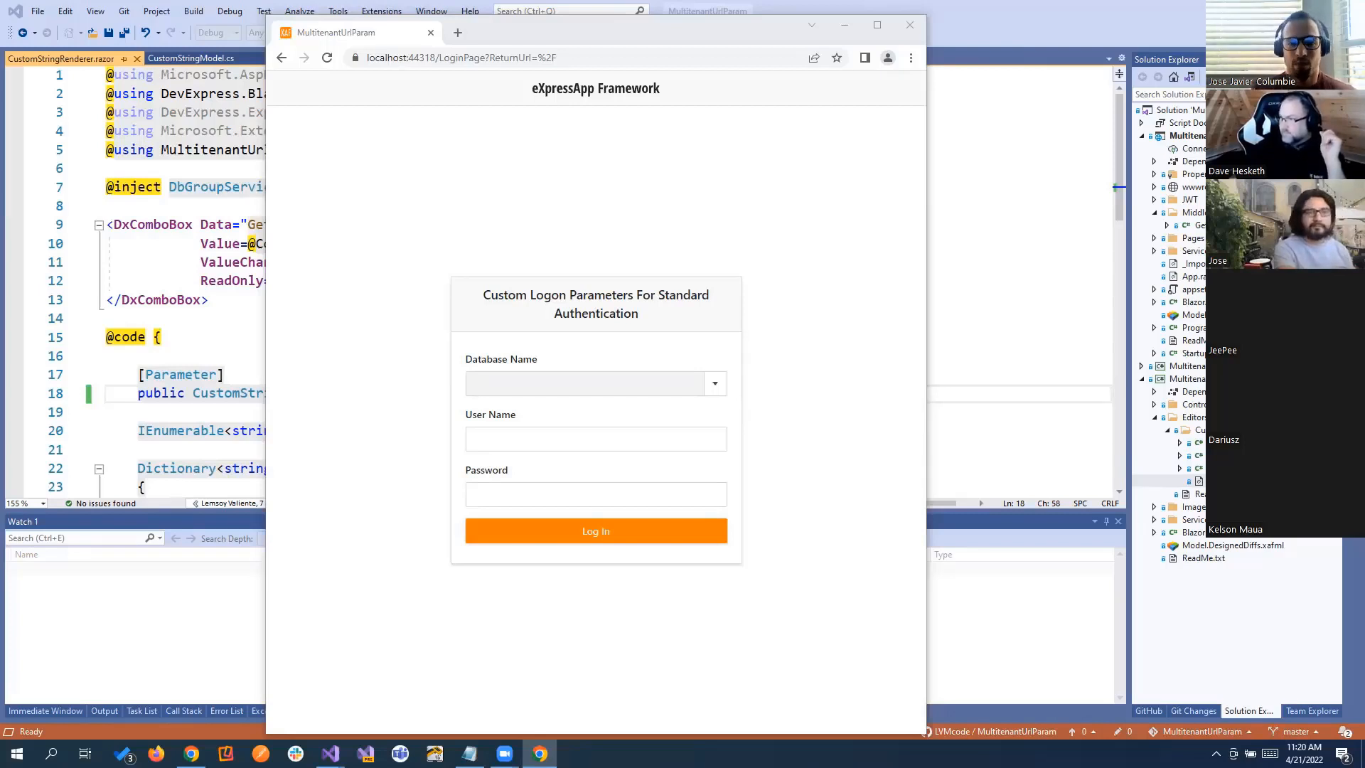
Step: Check the empty Database Name list, then begin adding DbGroup=Tenant1 to the login address
left_click(714, 383)
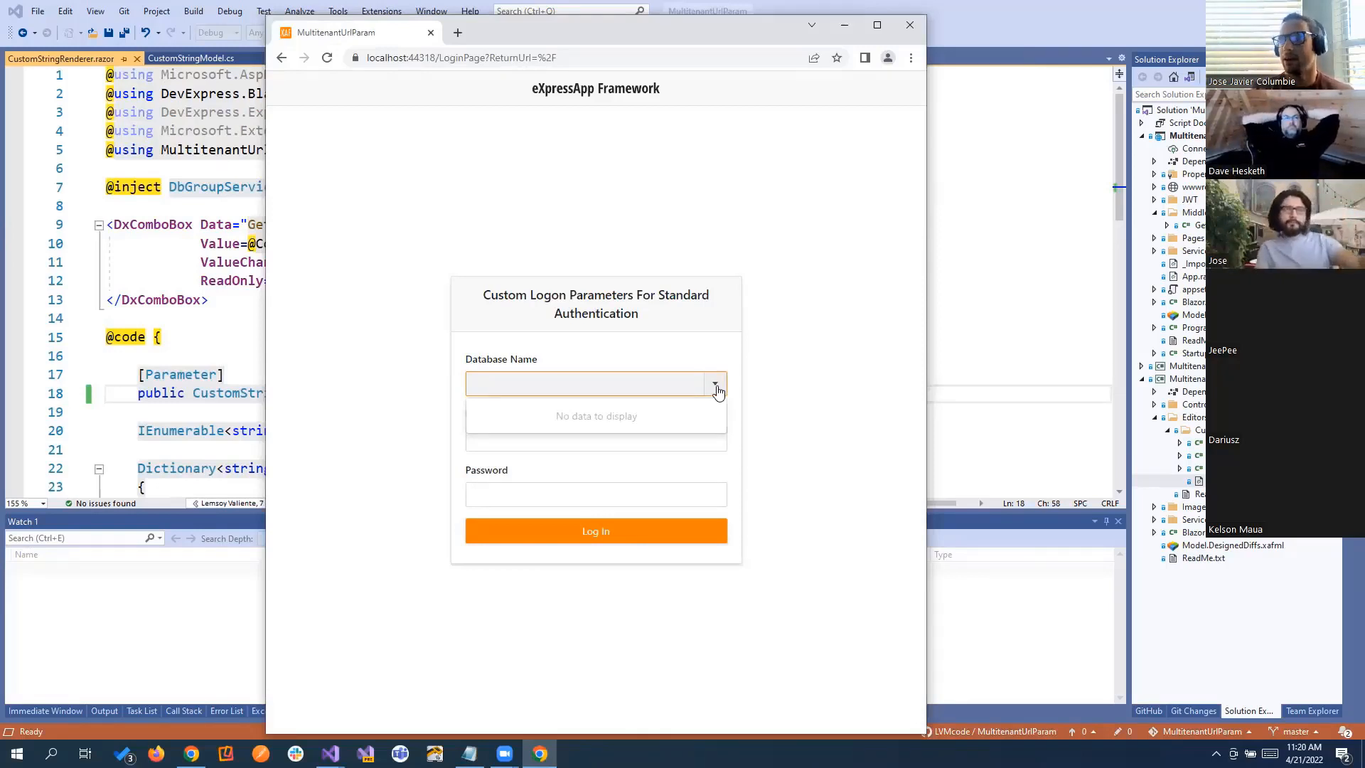
mouse_move(844, 167)
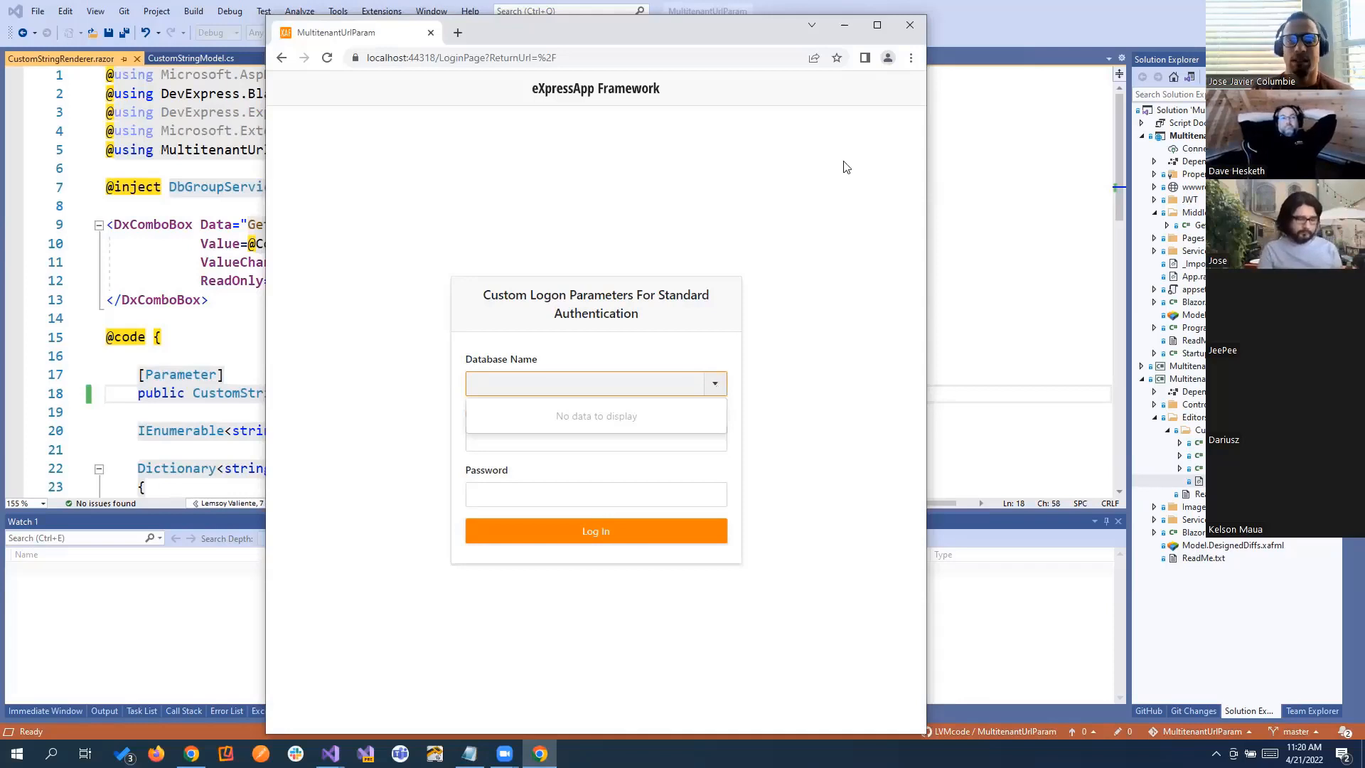
left_click(461, 57)
type("&DbGroup=Tenant1")
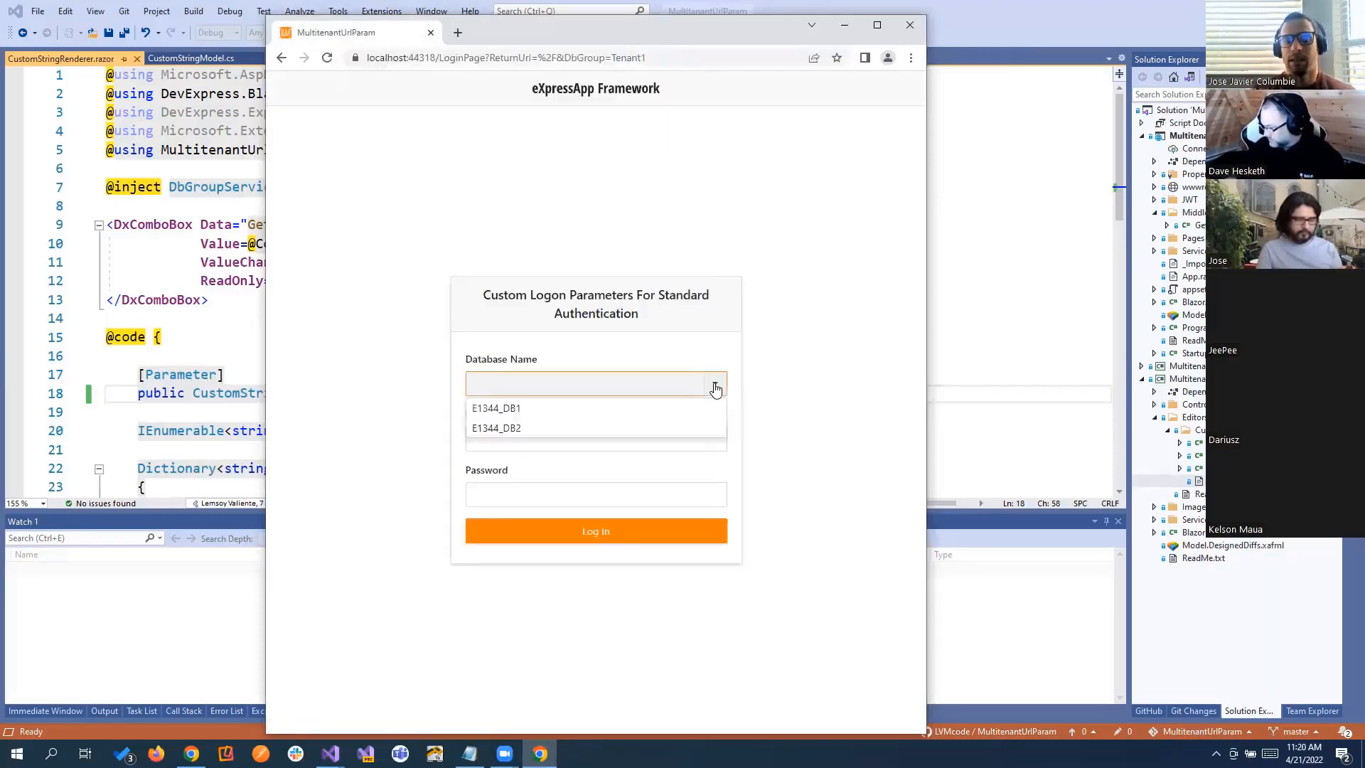
Step: Change the address parameter to DbGroup=Tenant2, reload, and minimize Chrome
left_click(523, 58)
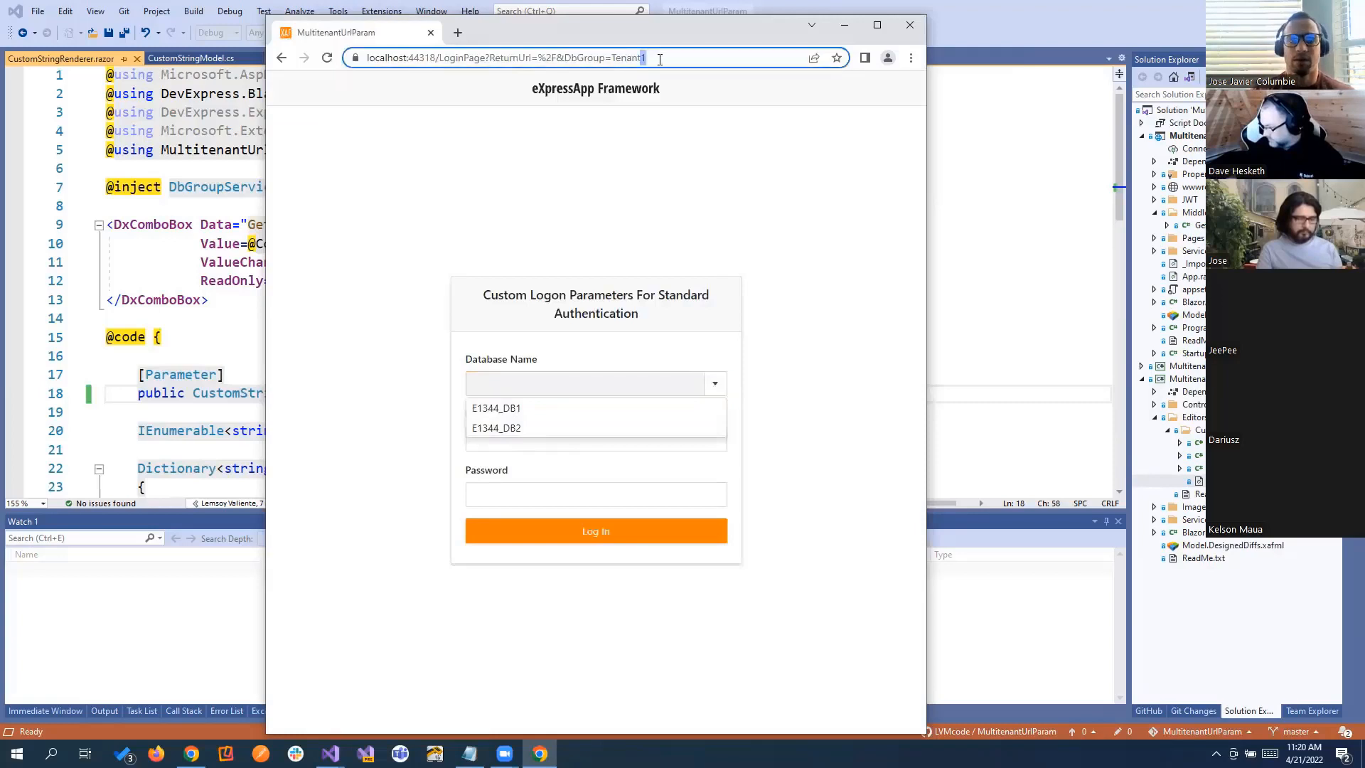
type("2")
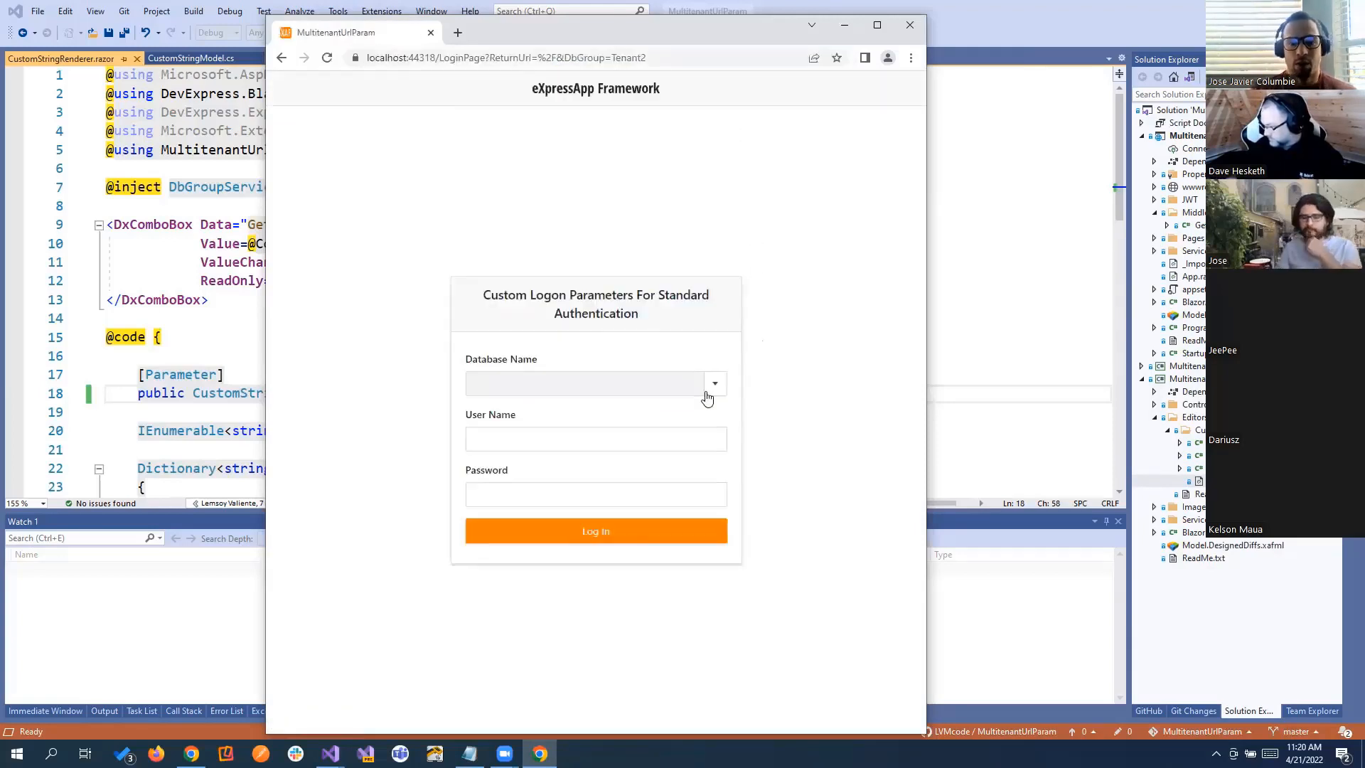
mouse_move(810, 391)
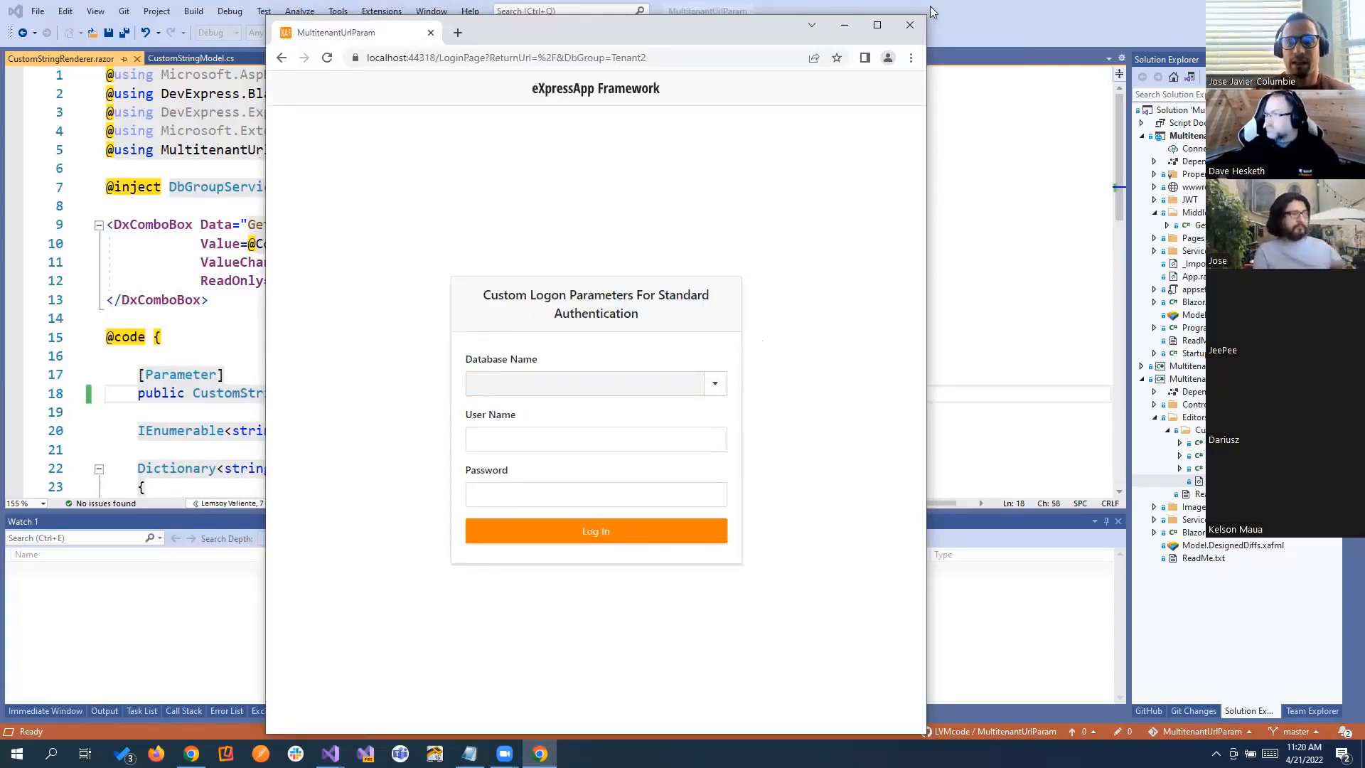
left_click(910, 24)
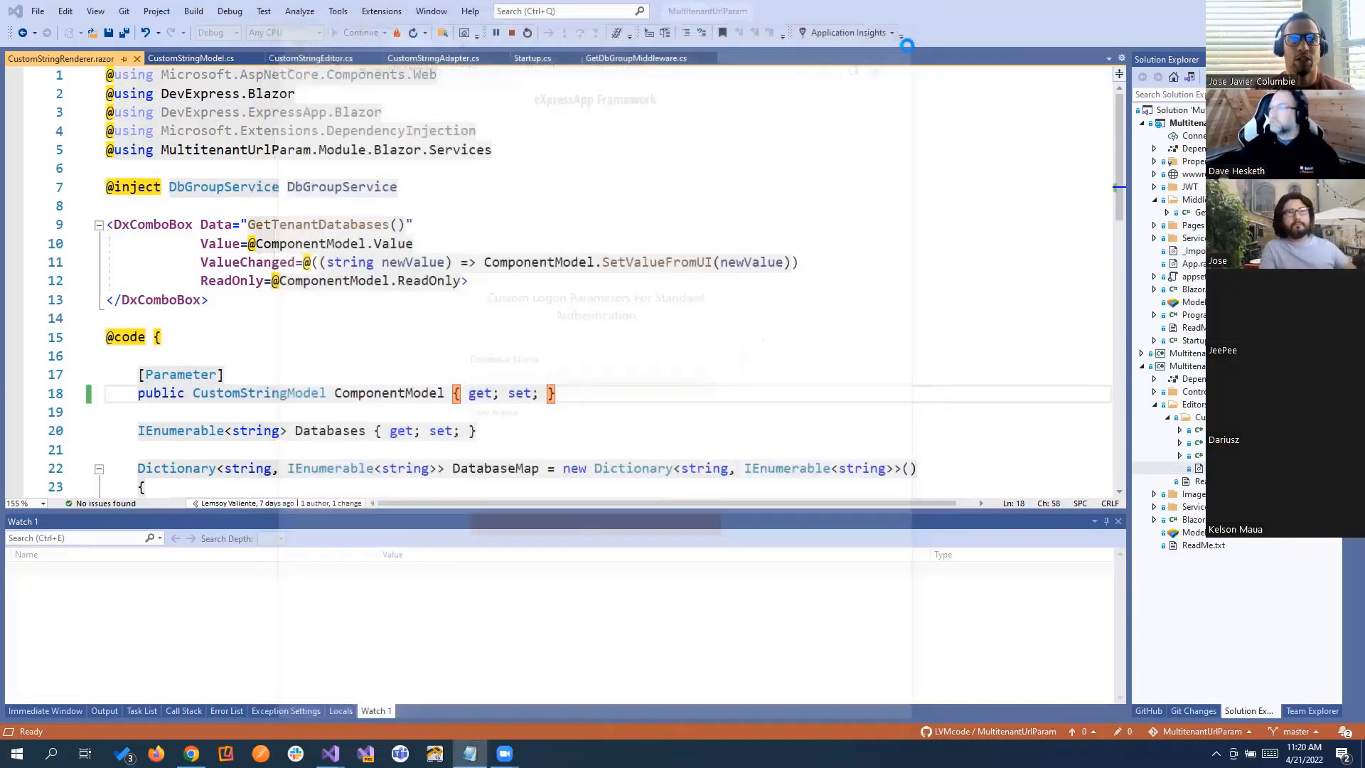
Step: Stop debugging and review GetDbGroupMiddleware.cs and the DbGroupService singleton in Startup.cs
left_click(496, 32)
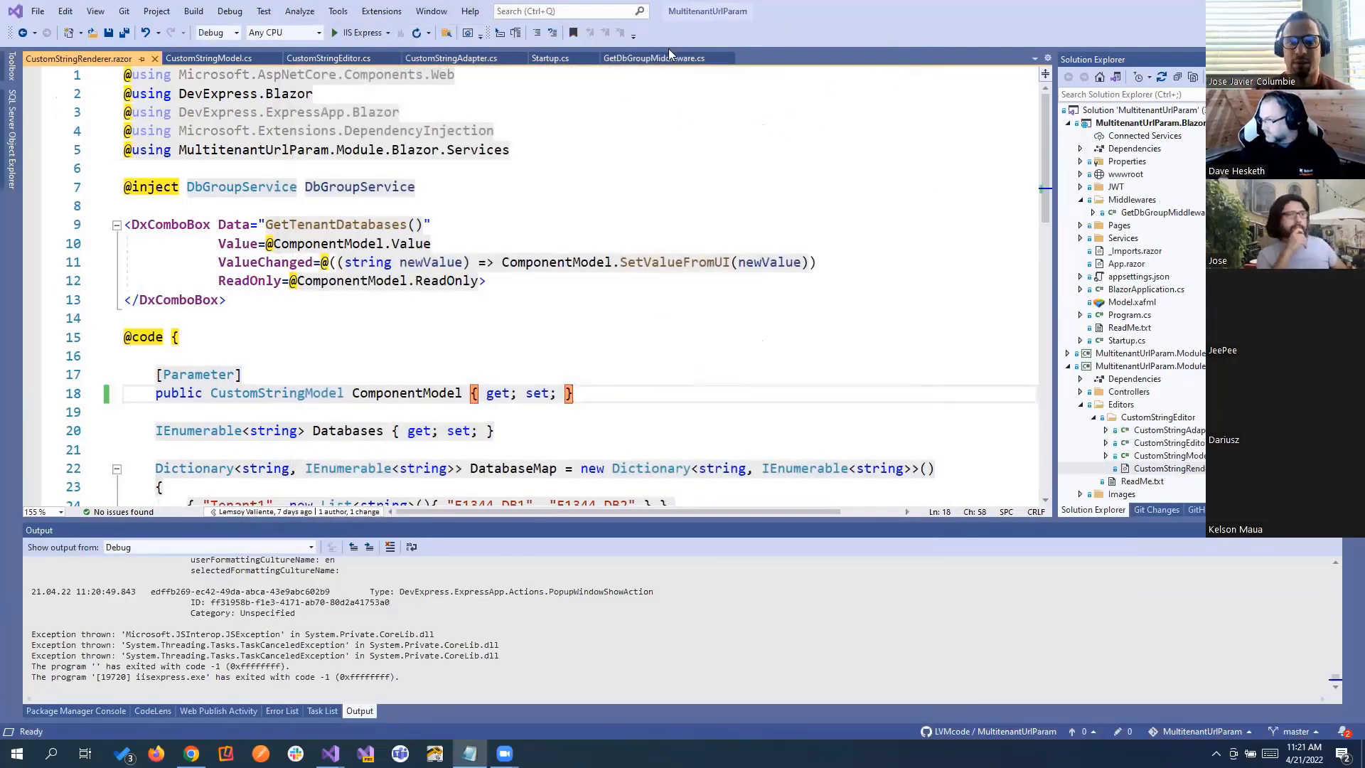
left_click(652, 58)
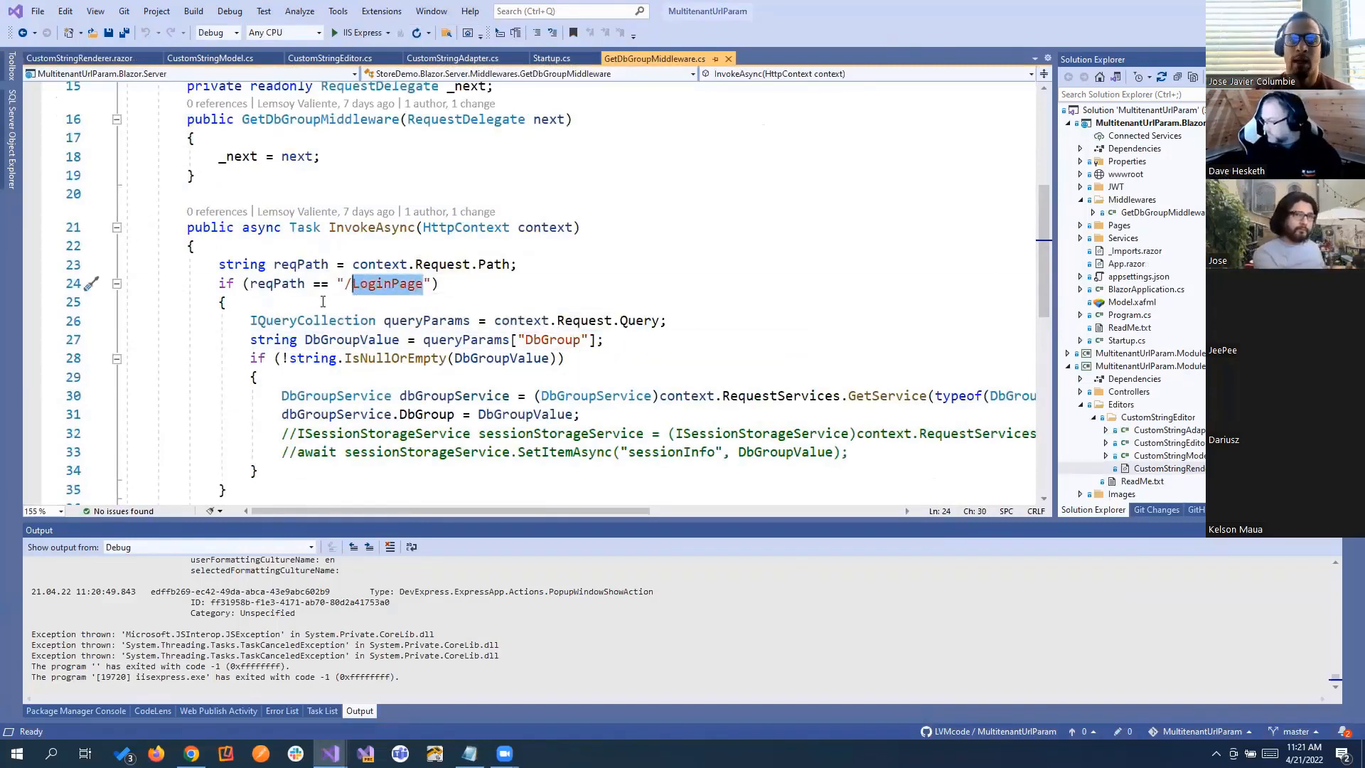
left_click(550, 58)
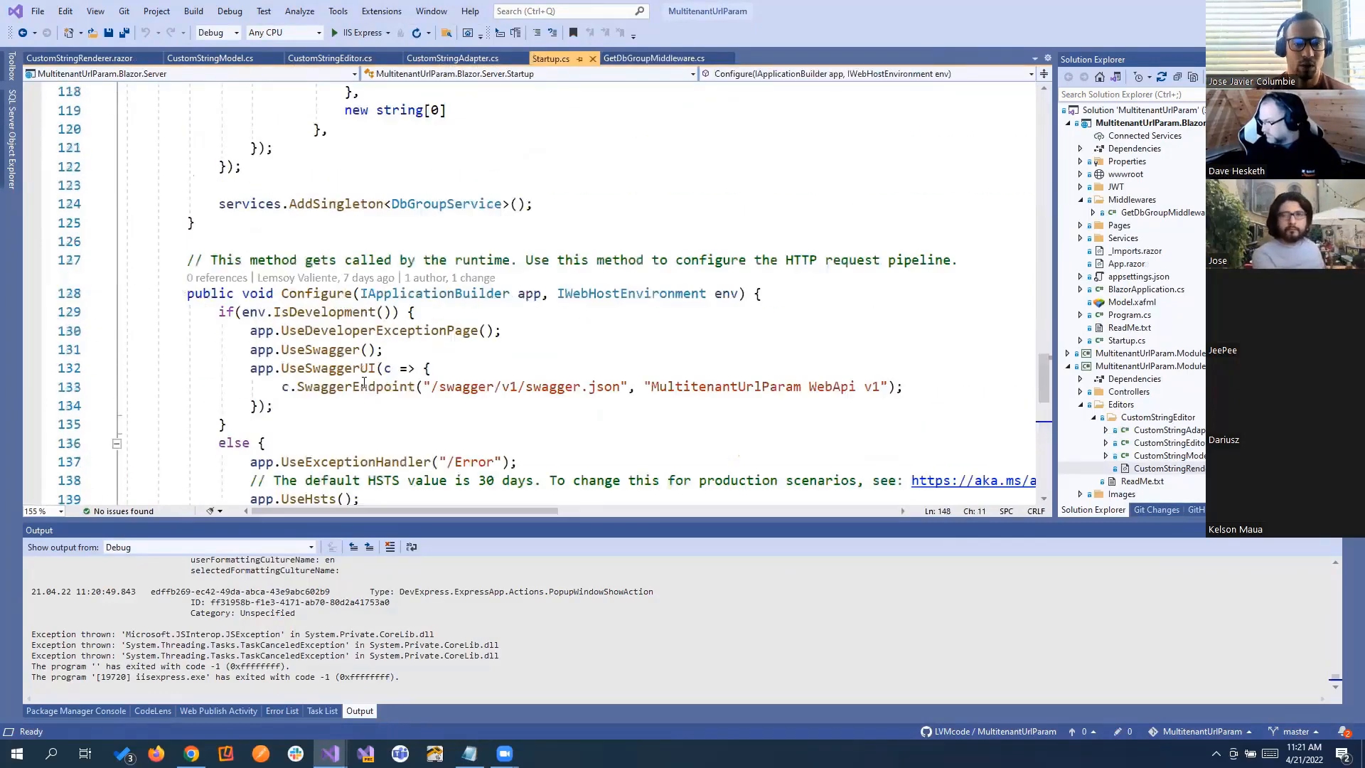
scroll("up", 3)
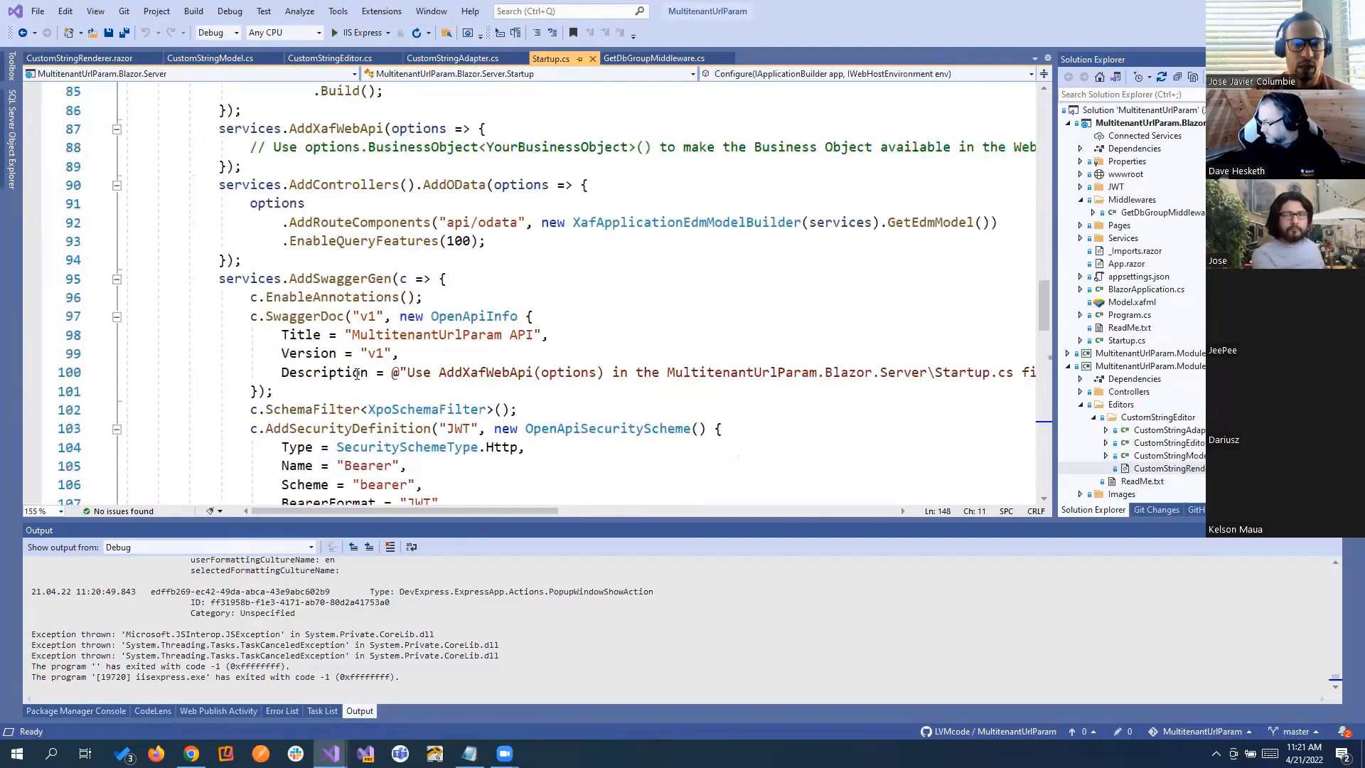
scroll("up", 3)
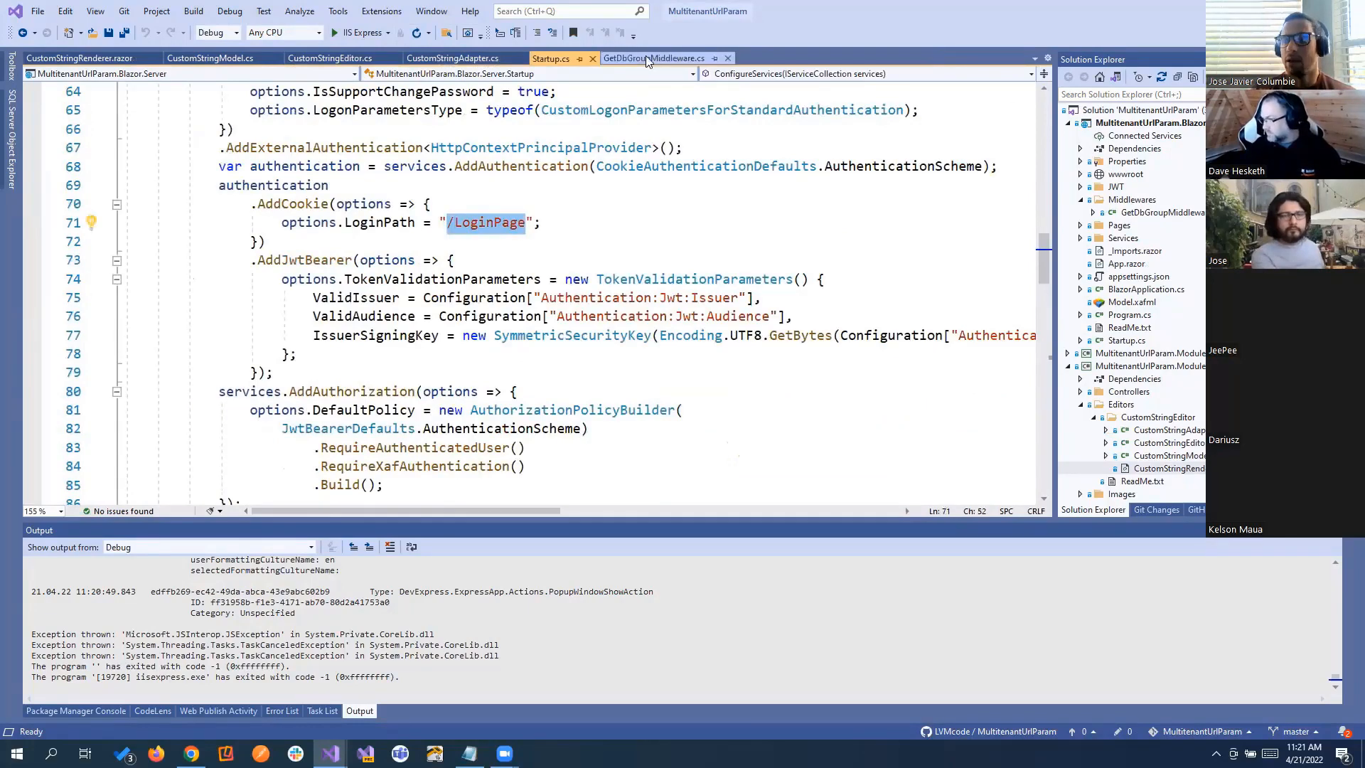
left_click(648, 58)
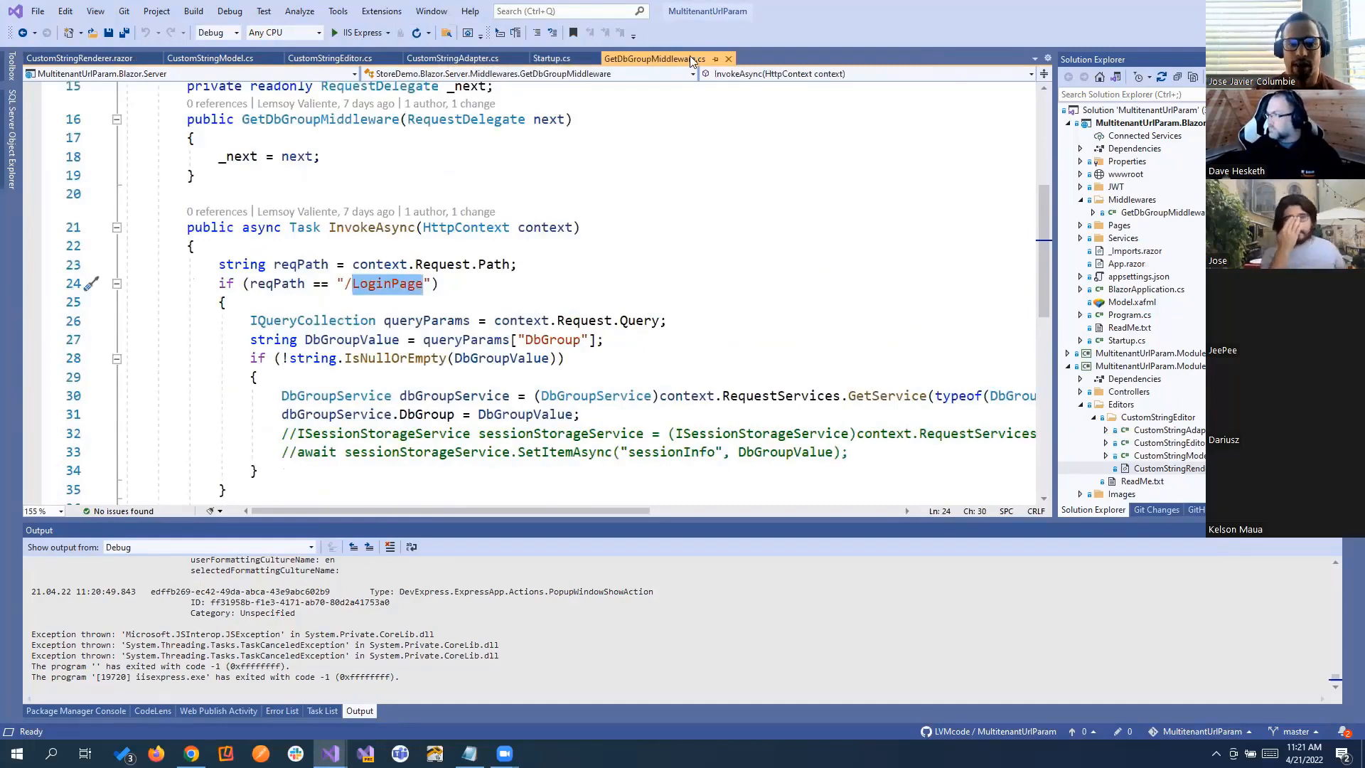
scroll("down", 3)
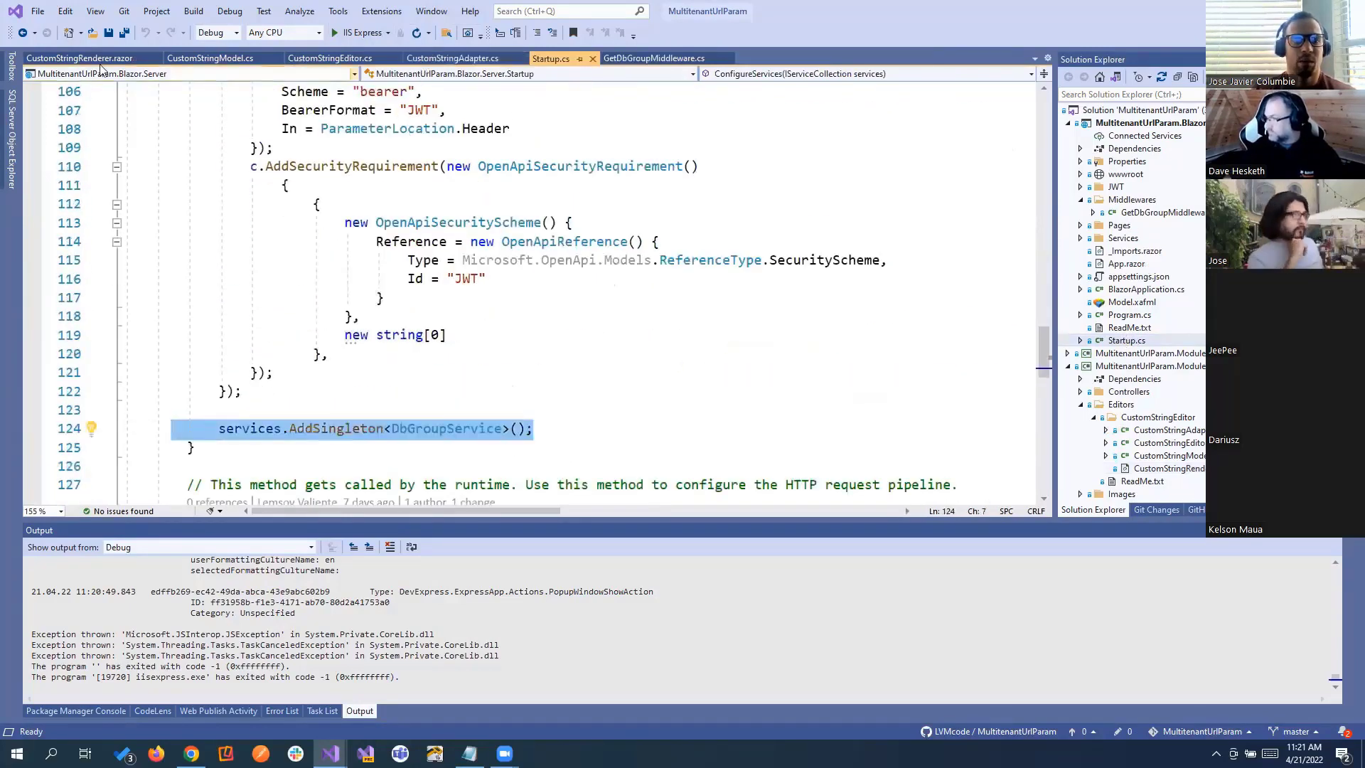
Step: Open CustomStringRenderer.razor and select the DatabaseMap tenant-to-database dictionary
left_click(79, 58)
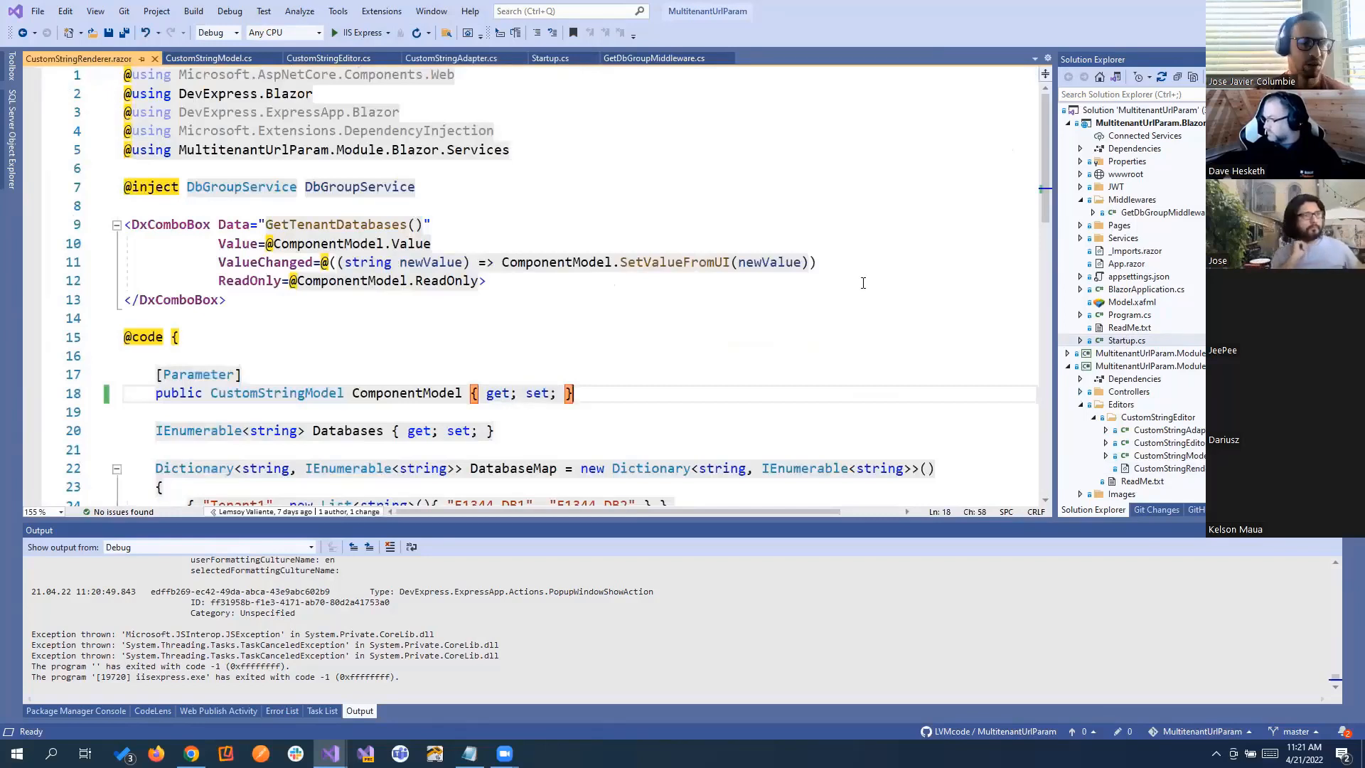
mouse_move(769, 263)
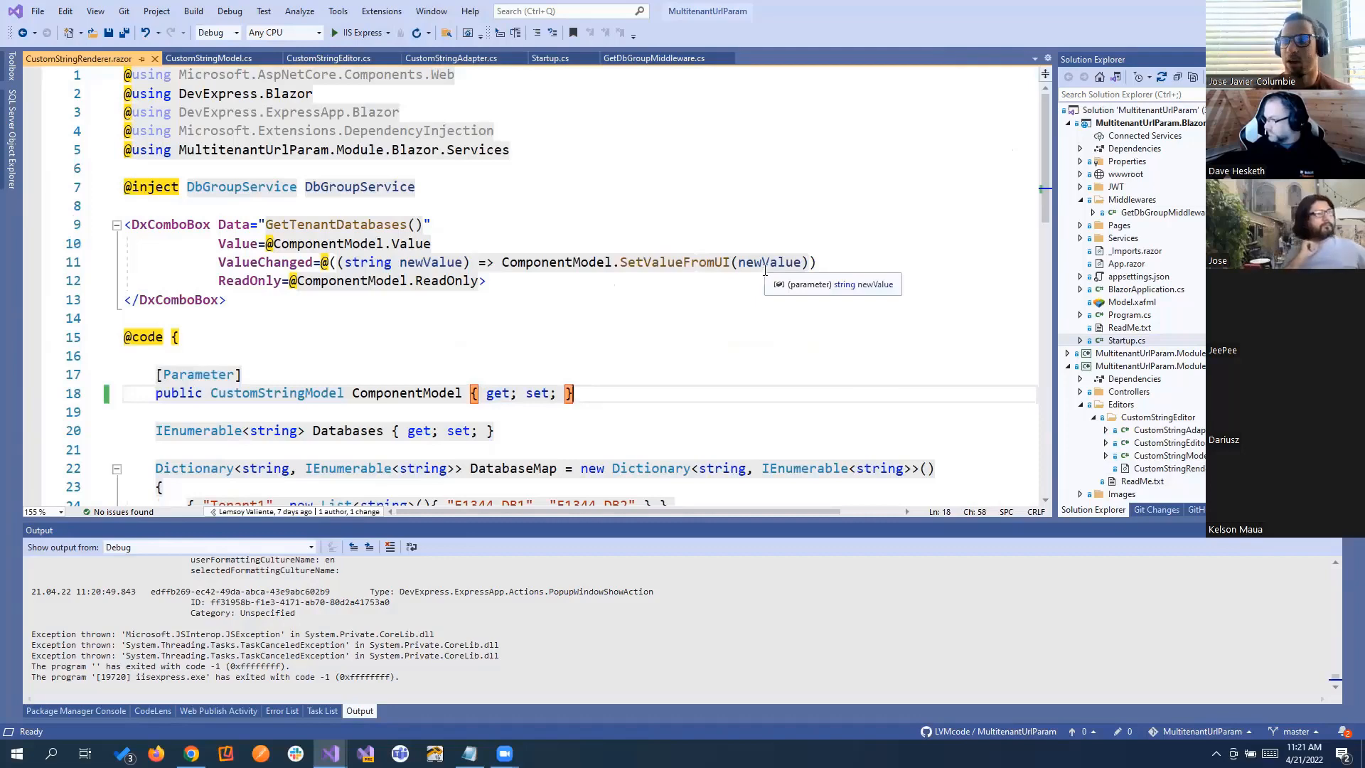
mouse_move(361, 349)
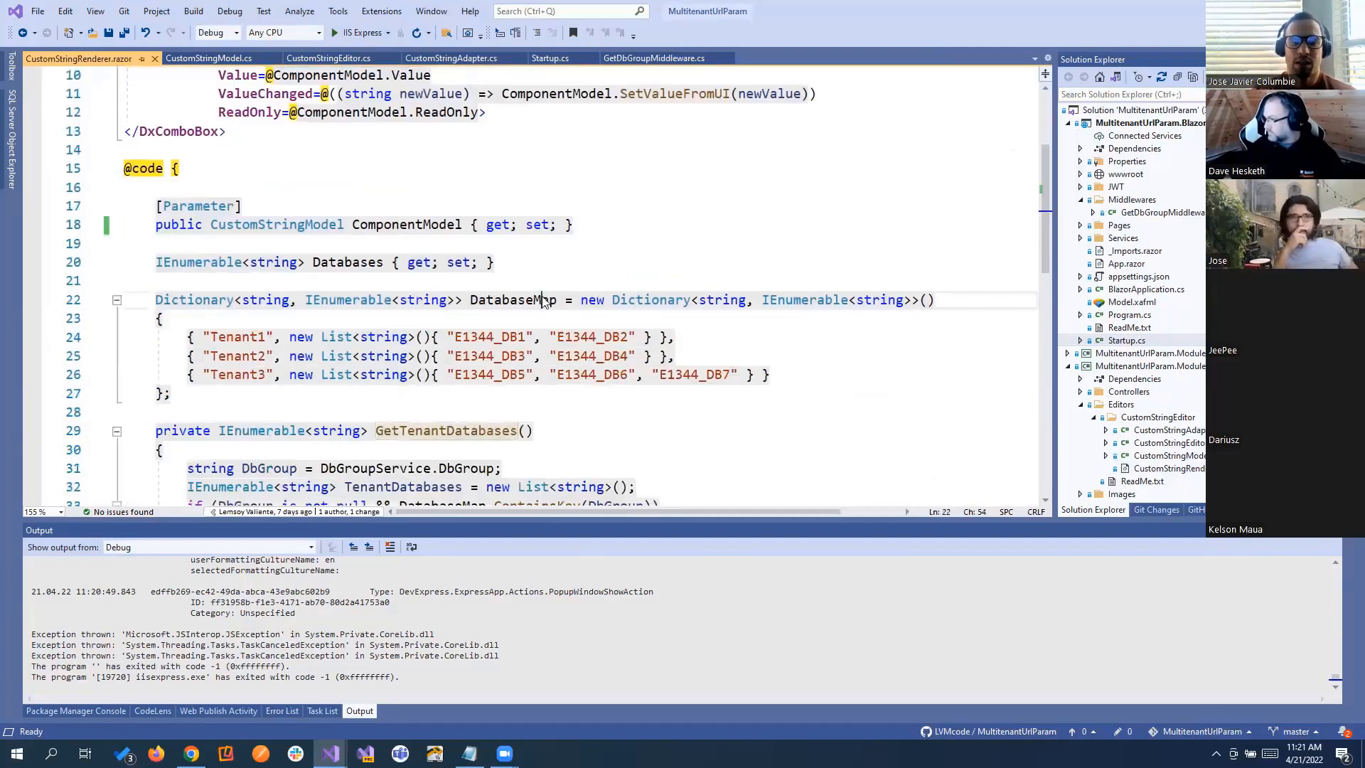
double_click(511, 299)
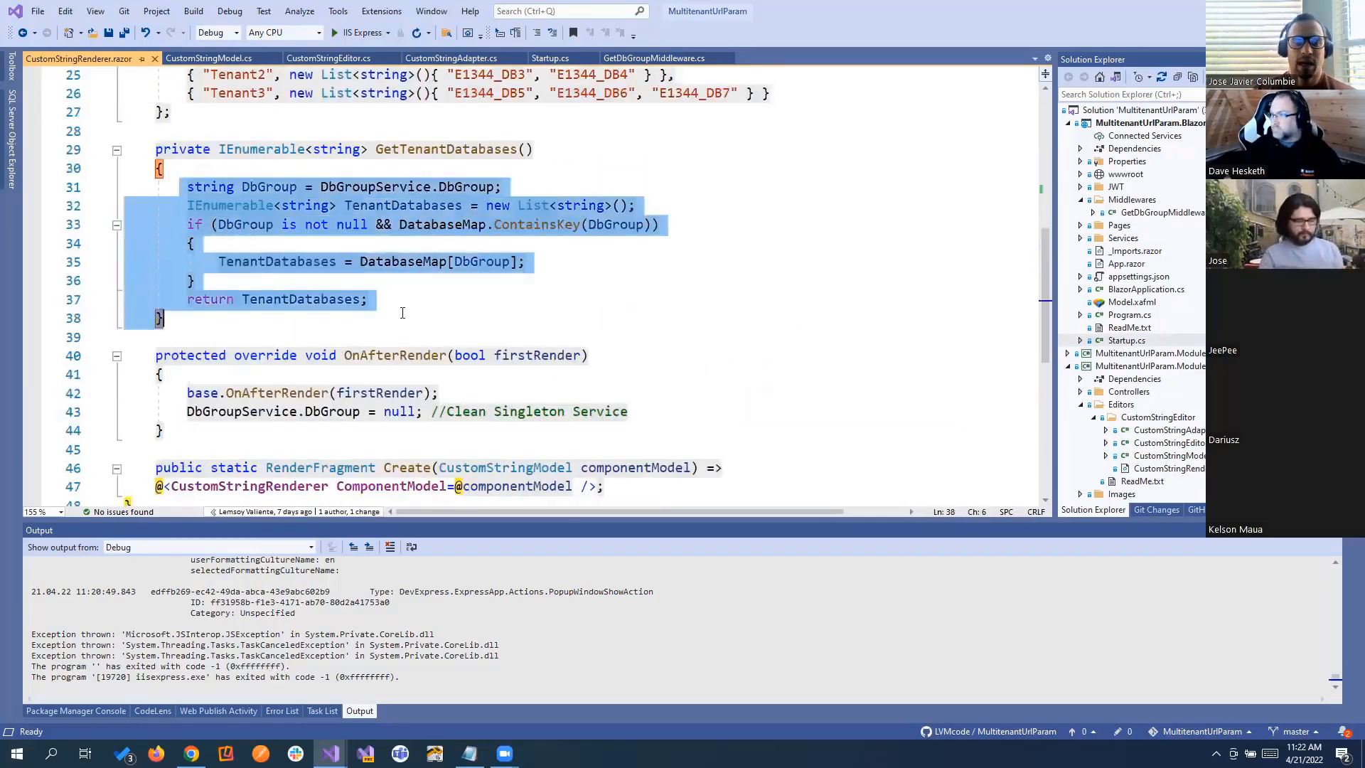
Step: Scroll the renderer down to the GetTenantDatabases method
scroll("down", 3)
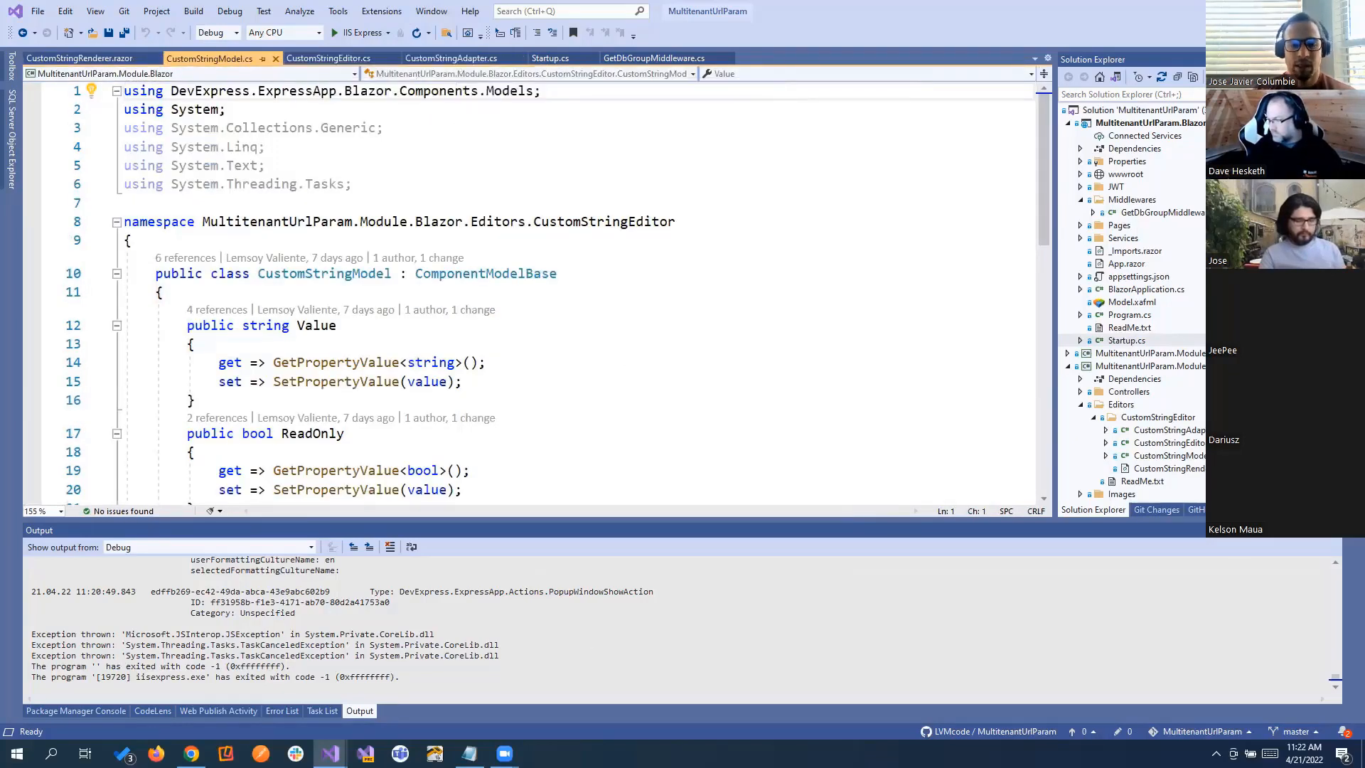
mouse_move(486, 273)
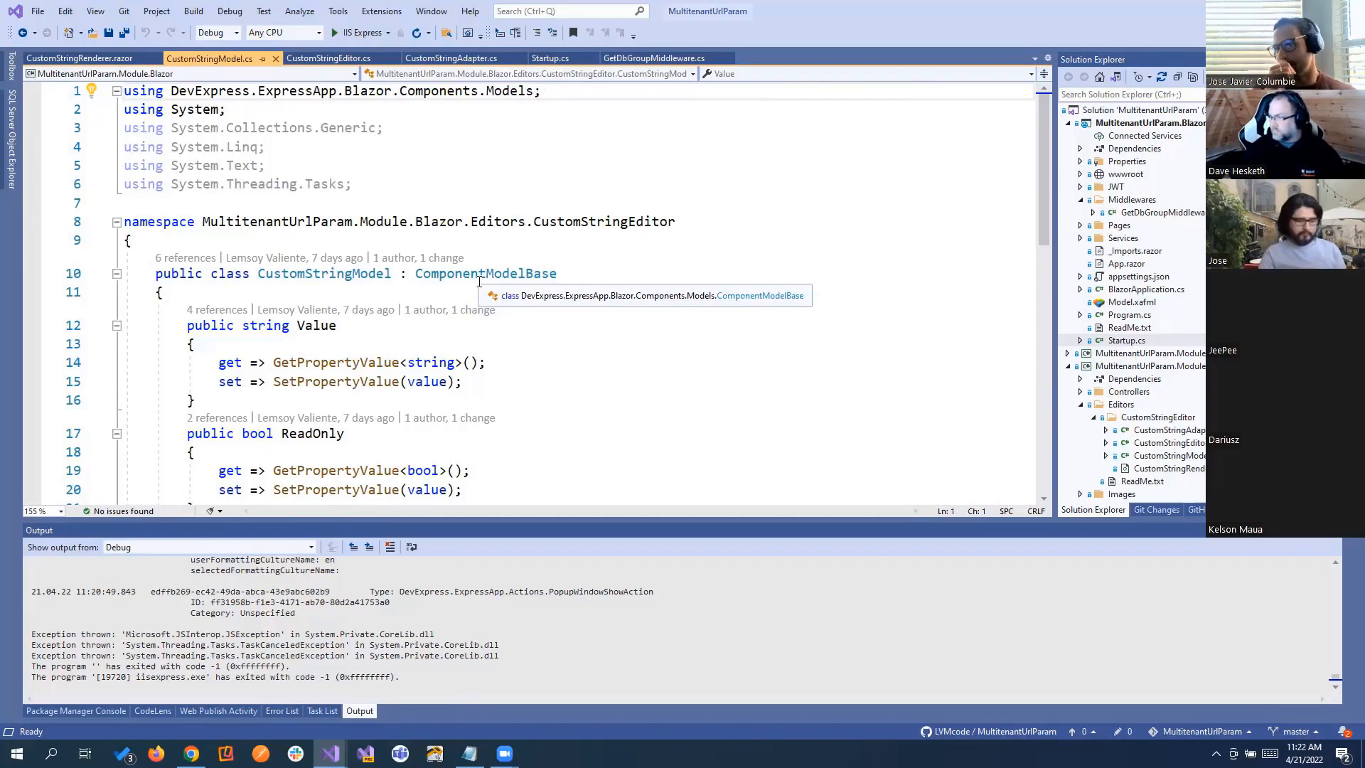
mouse_move(588, 183)
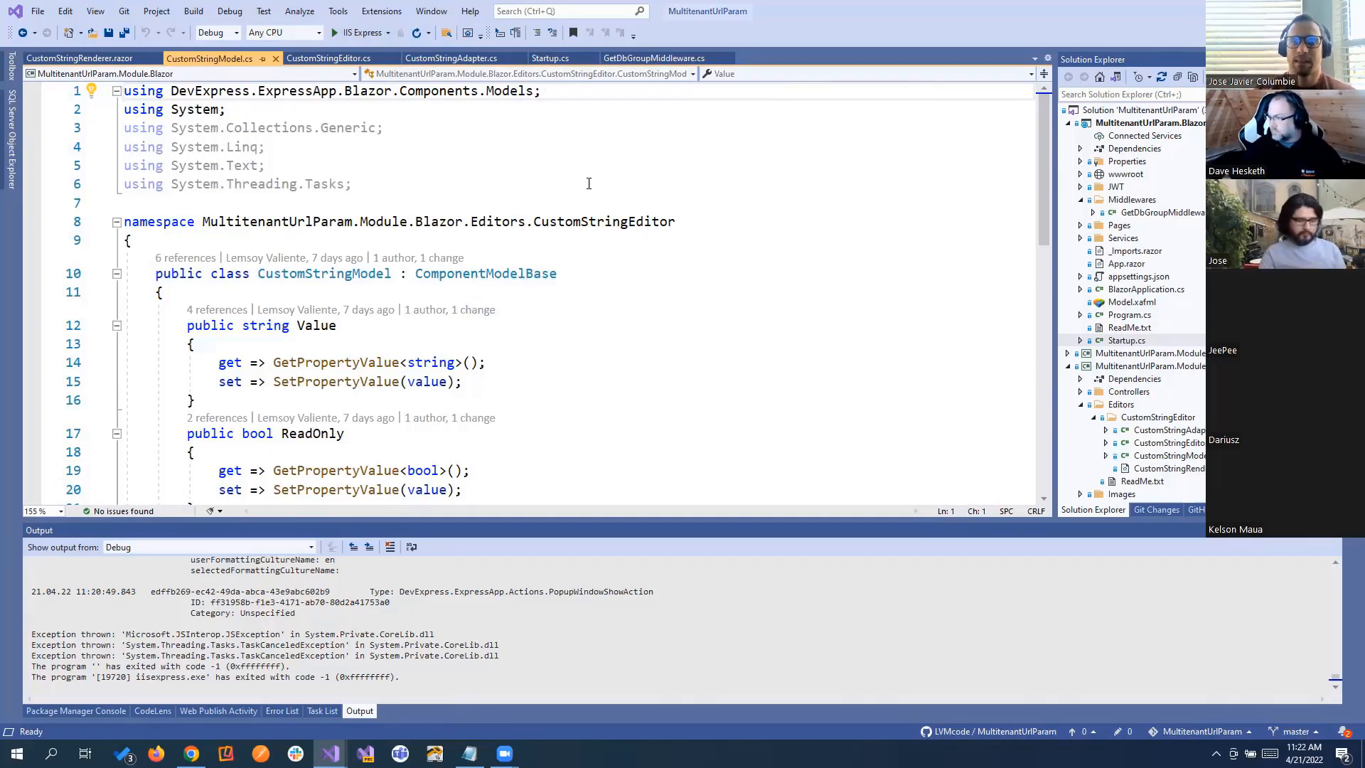
Step: Open Startup.cs and select the app.UseMiddleware<GetDbGroupMiddleware>() line in Configure
left_click(550, 58)
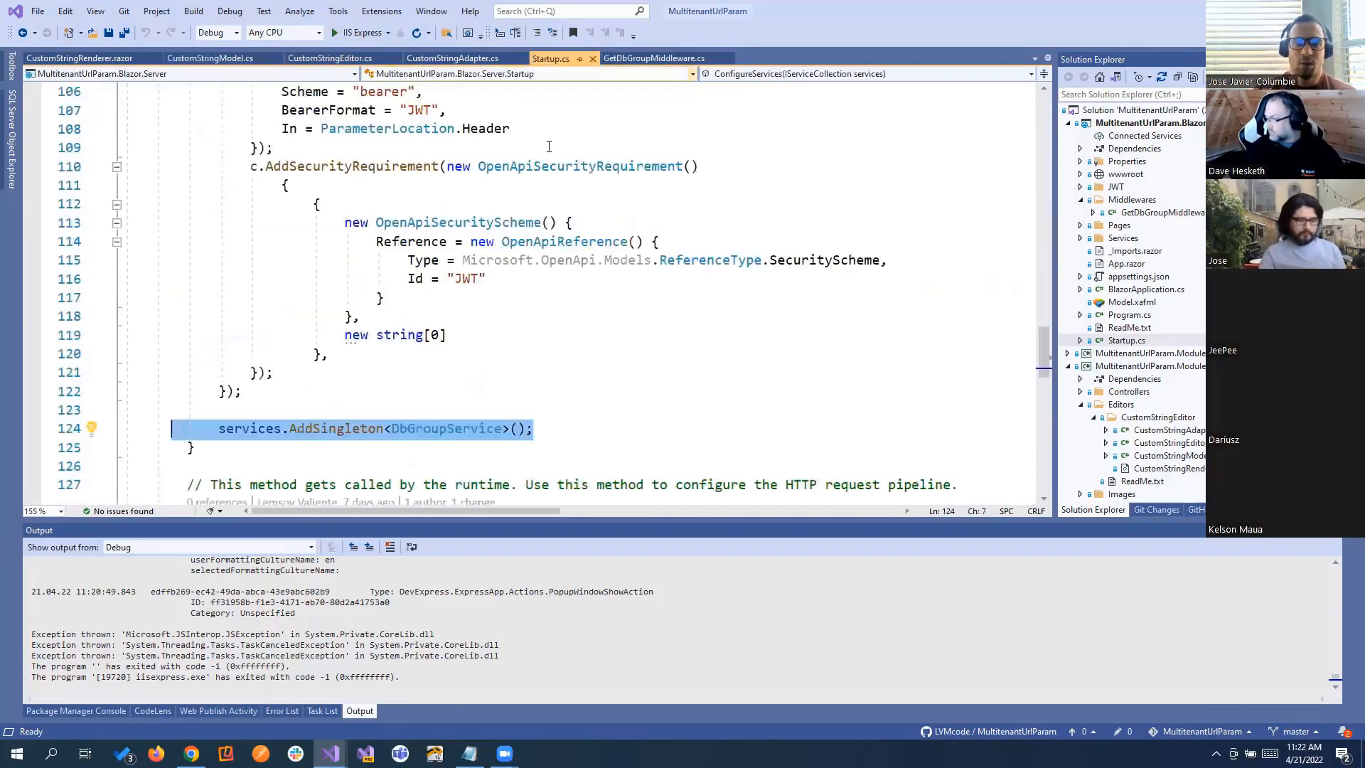
scroll("down", 3)
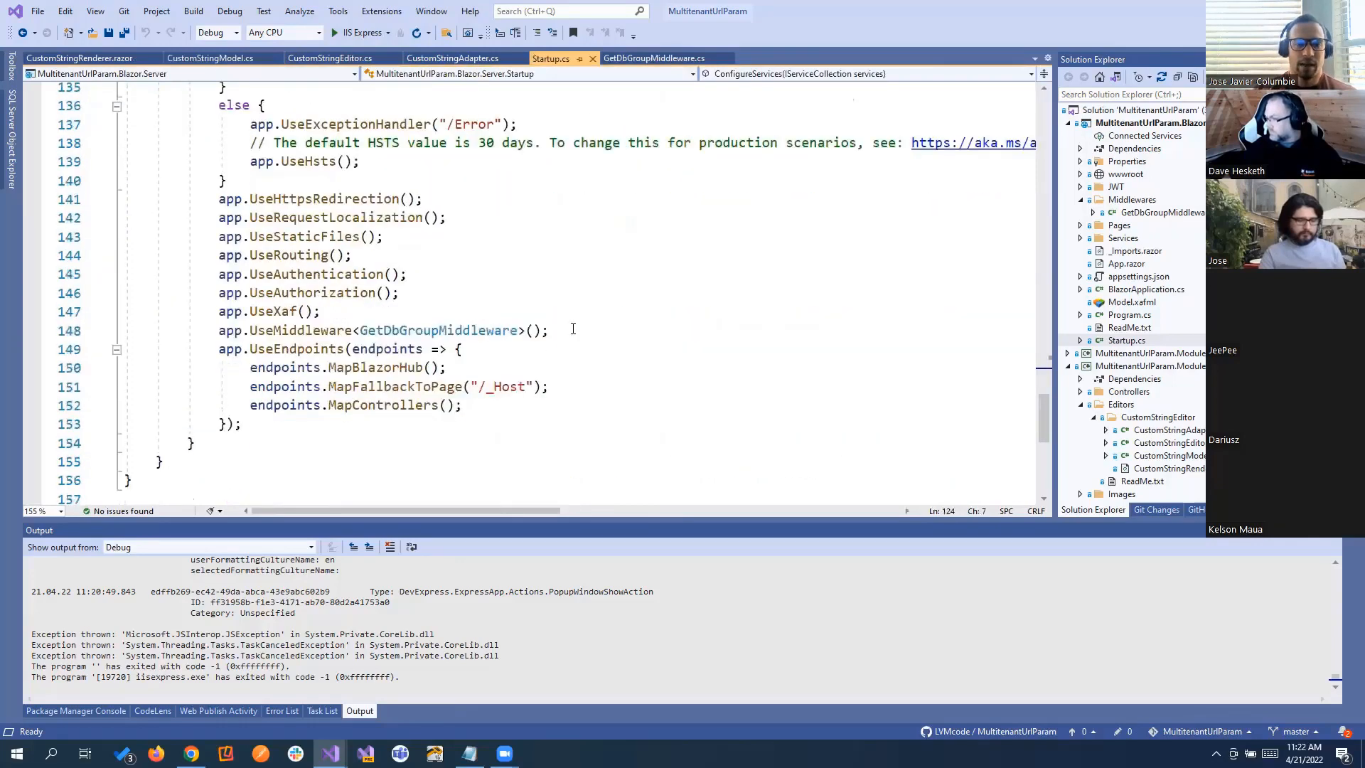
left_click(366, 330)
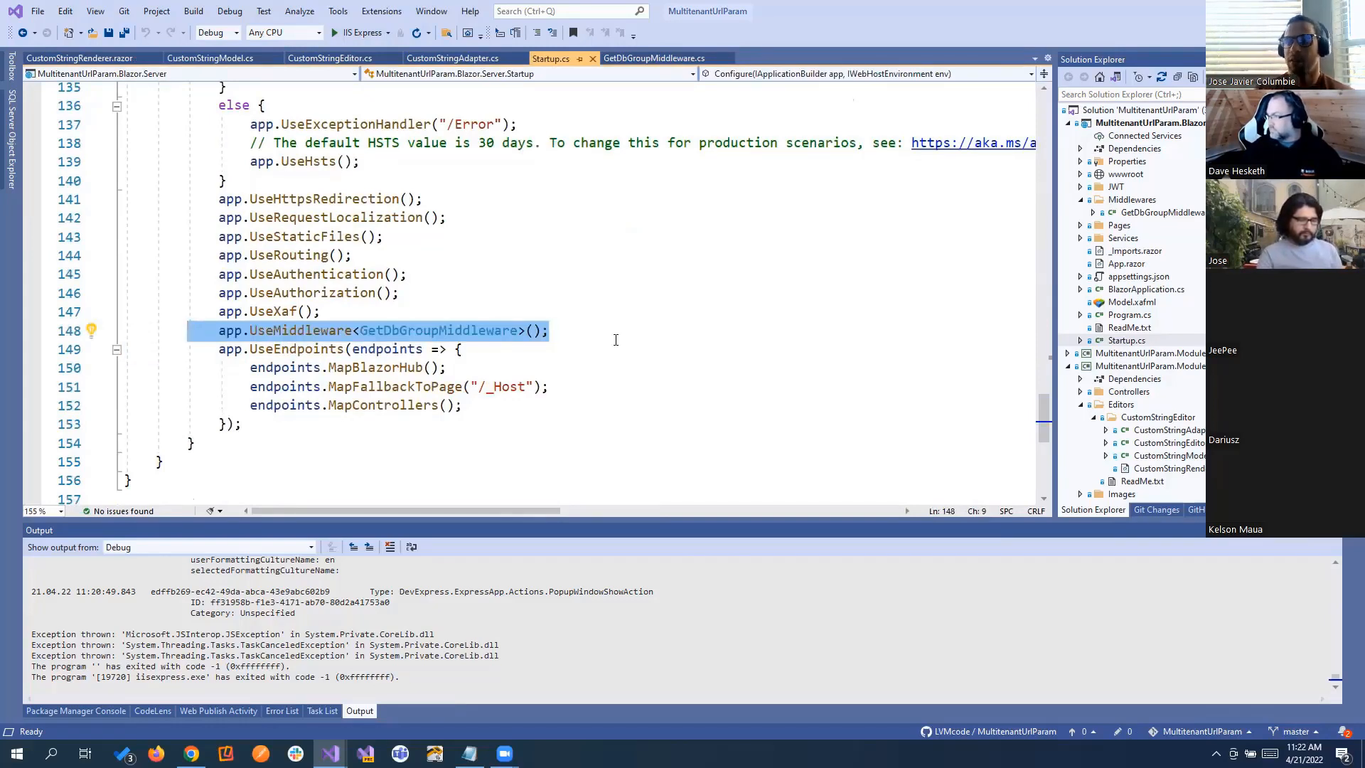
mouse_move(733, 376)
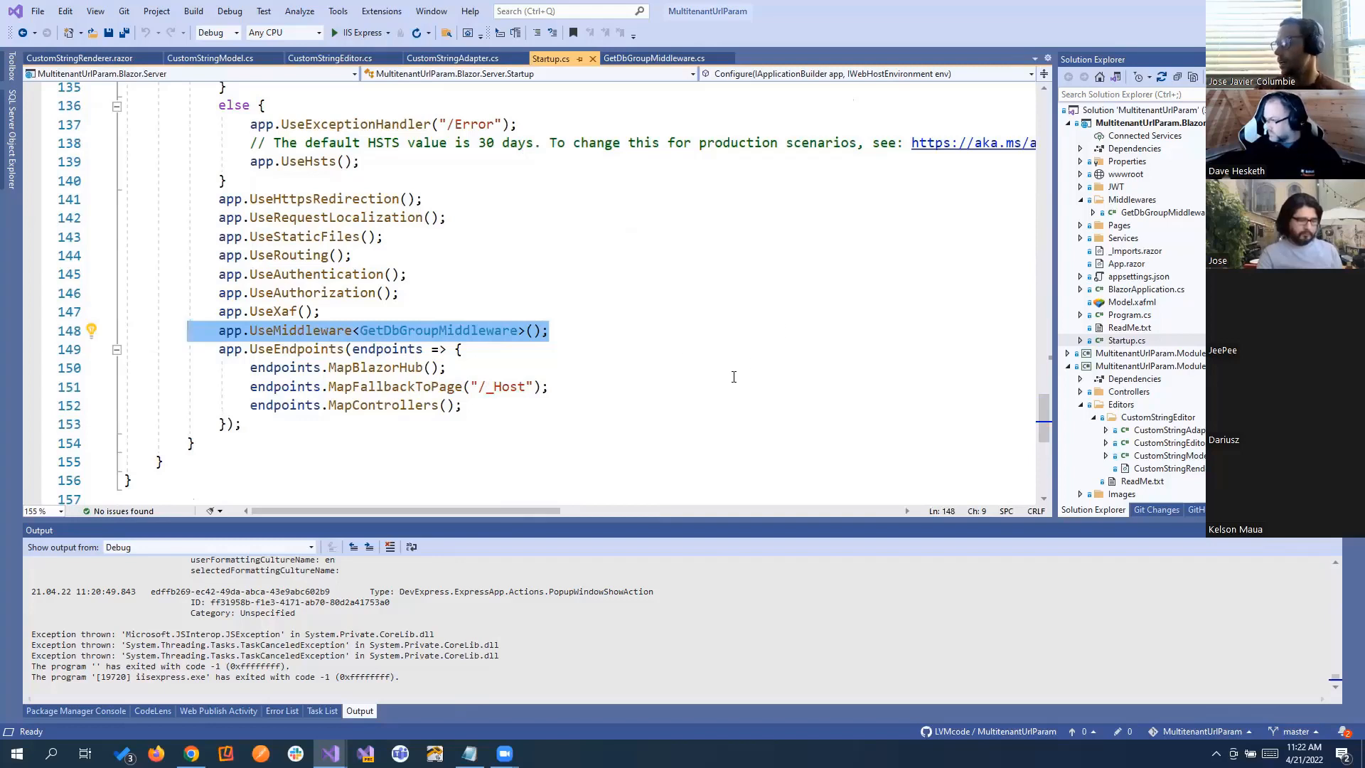